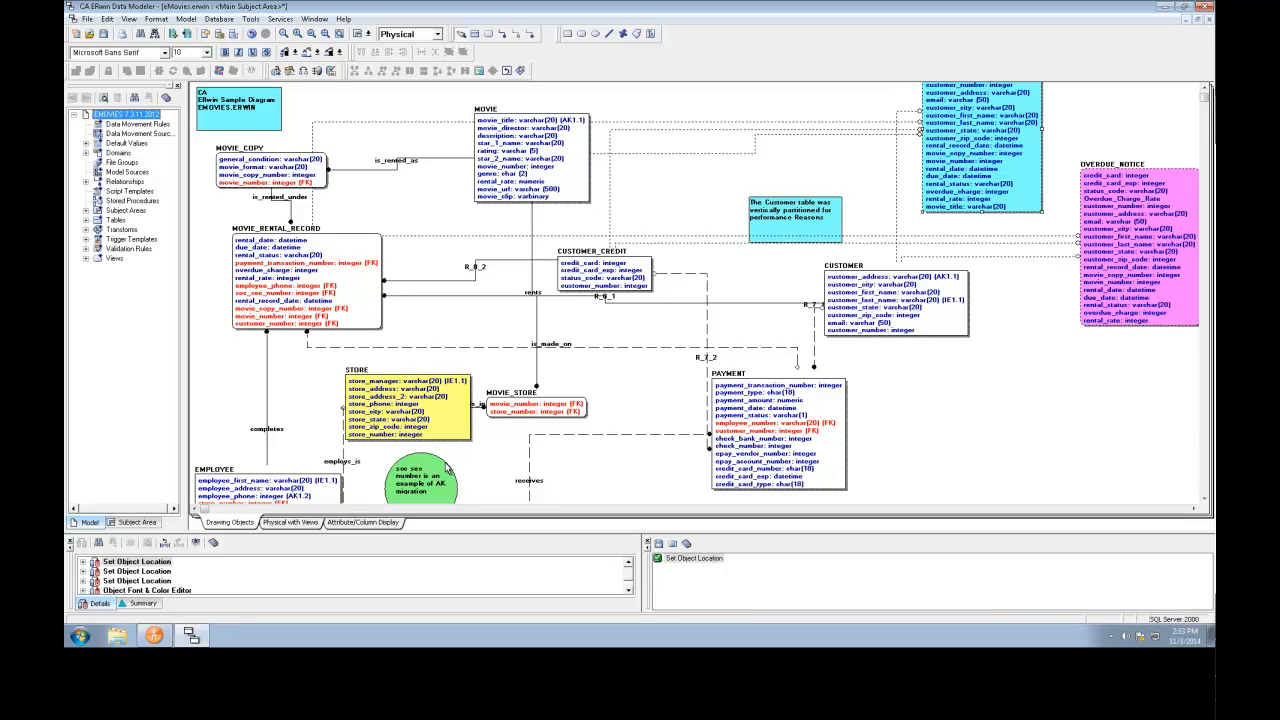
mouse_move(454, 428)
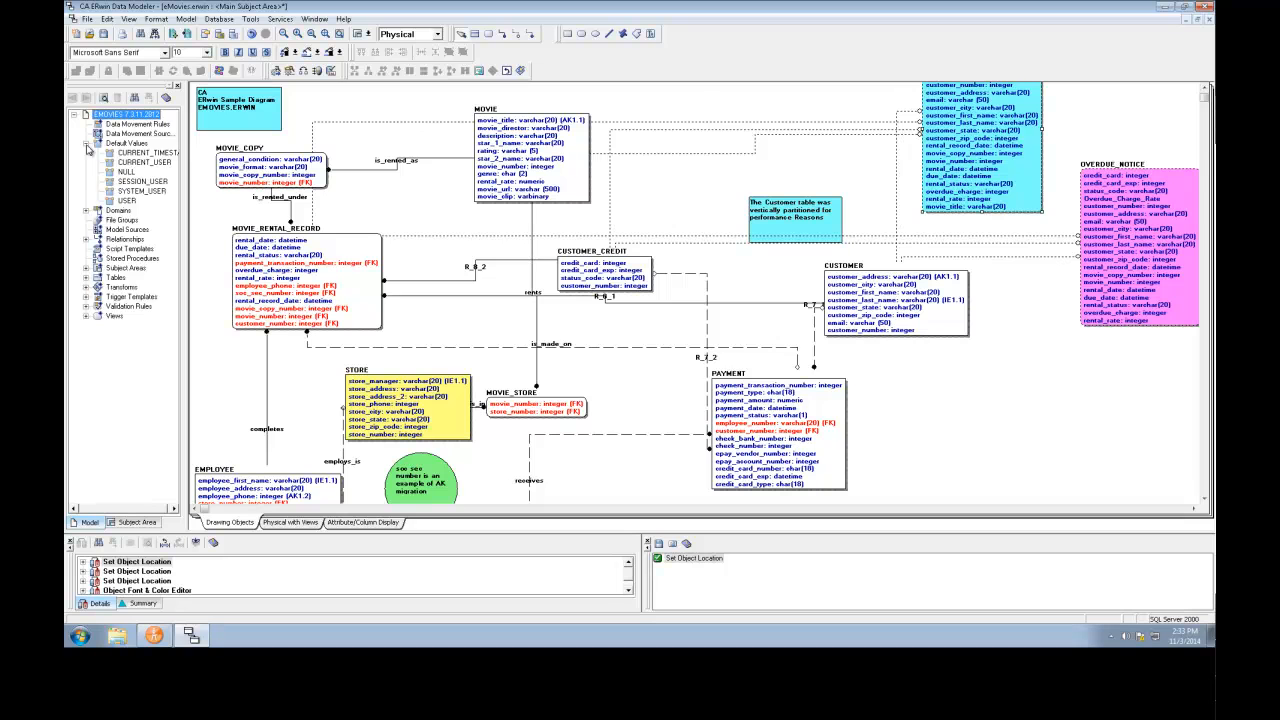
- Expand Default Values in the Model Explorer to see CURRENT_TIMESTAMP, NULL and USER
left_click(88, 143)
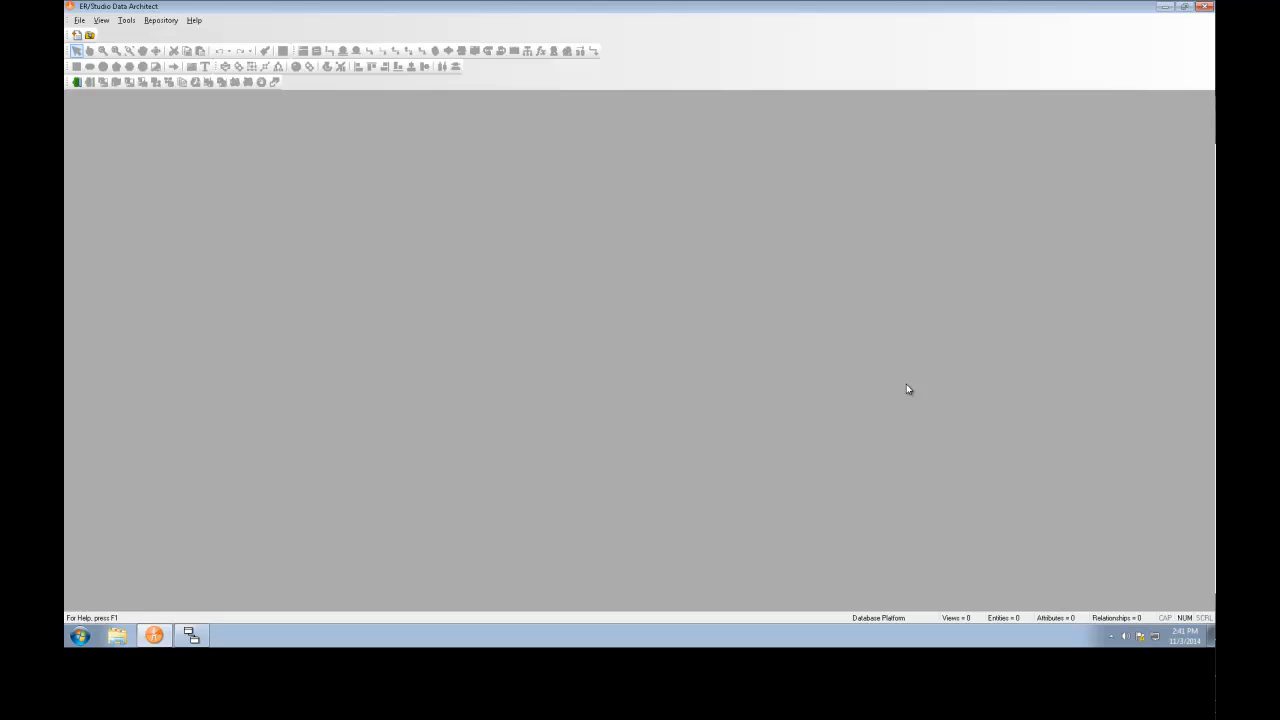
mouse_move(900, 394)
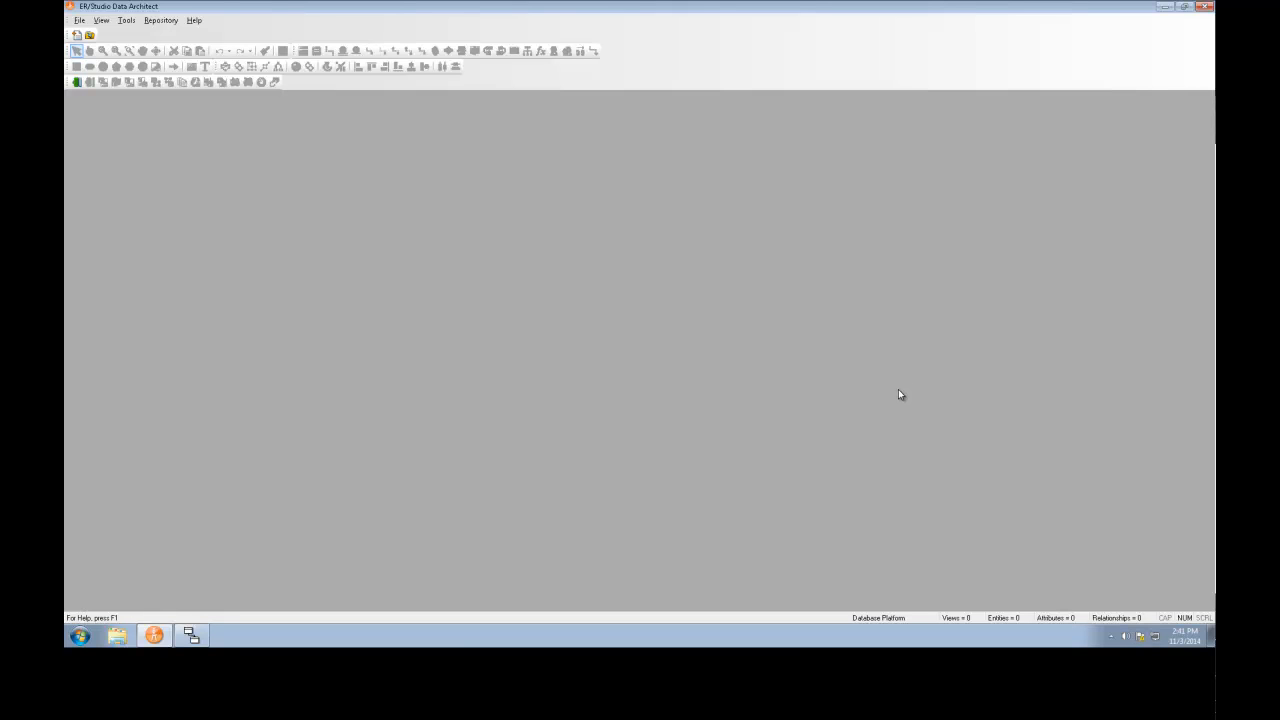
- Launch File > Import File > From External Metadata in ER/Studio
left_click(79, 20)
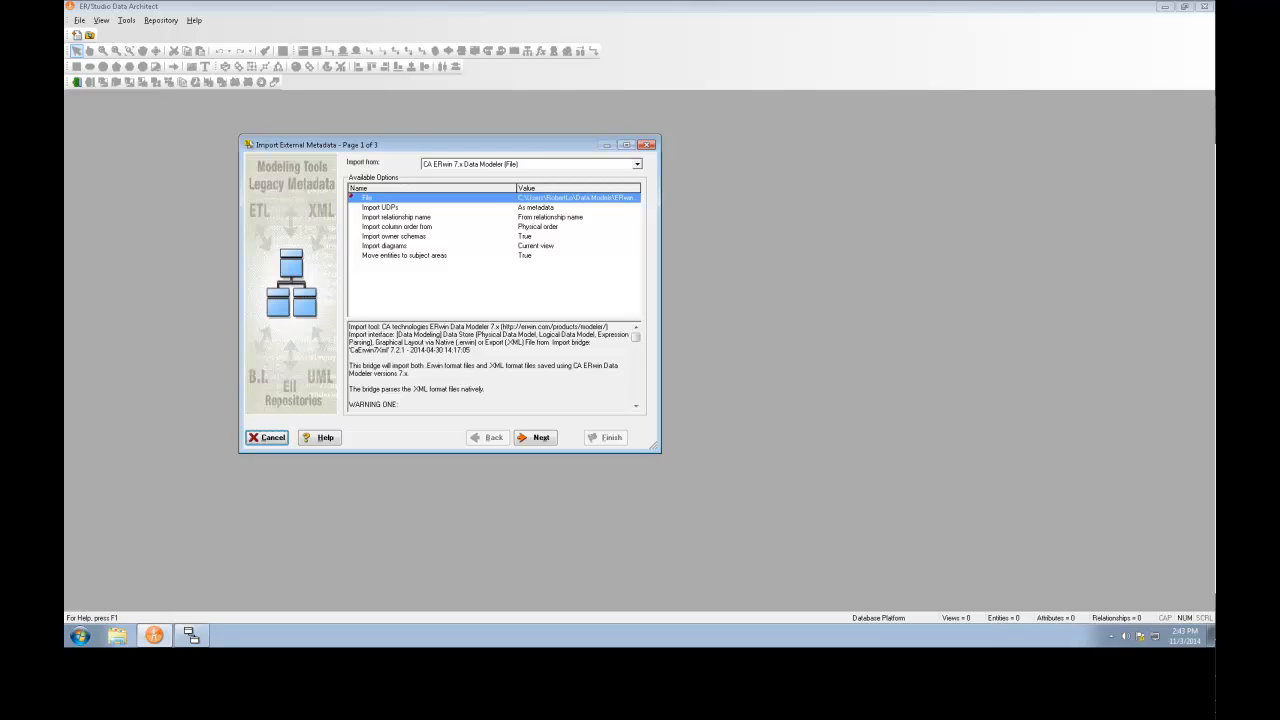
- Import from CA ERwin 7.x Data Models with eMovies.erwin, keeping default options
left_click(637, 163)
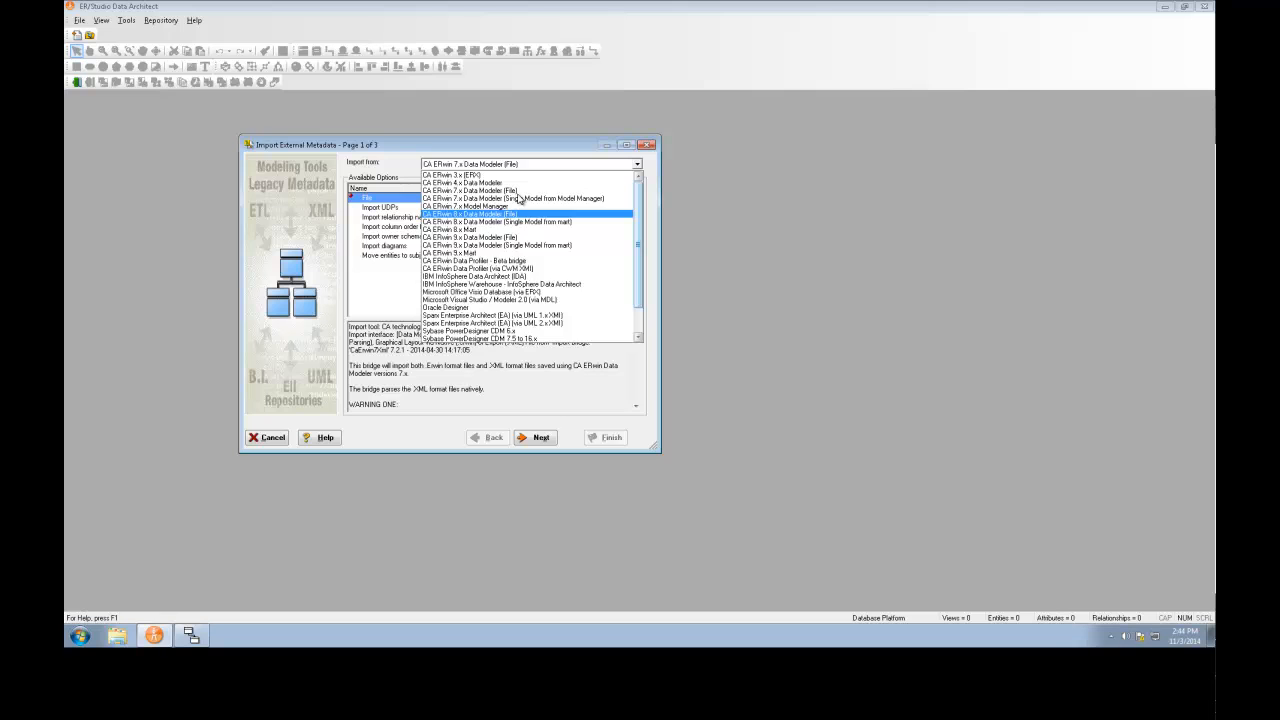
left_click(470, 190)
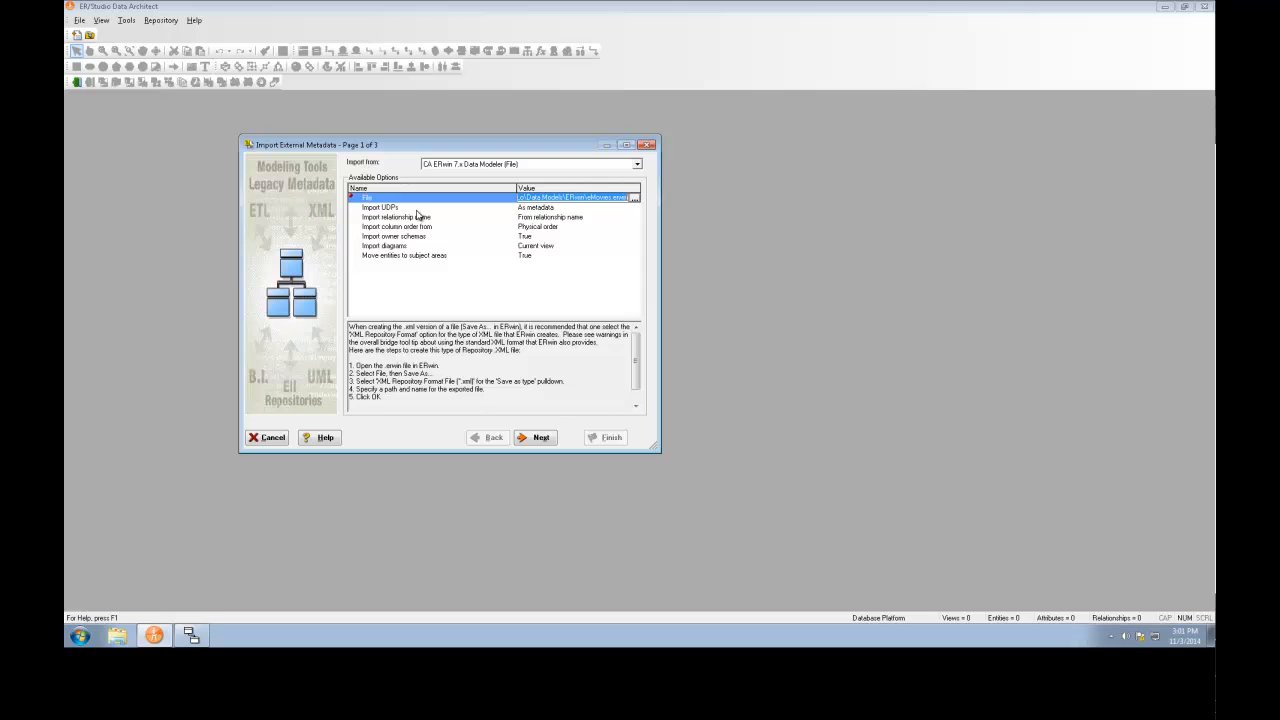
left_click(382, 207)
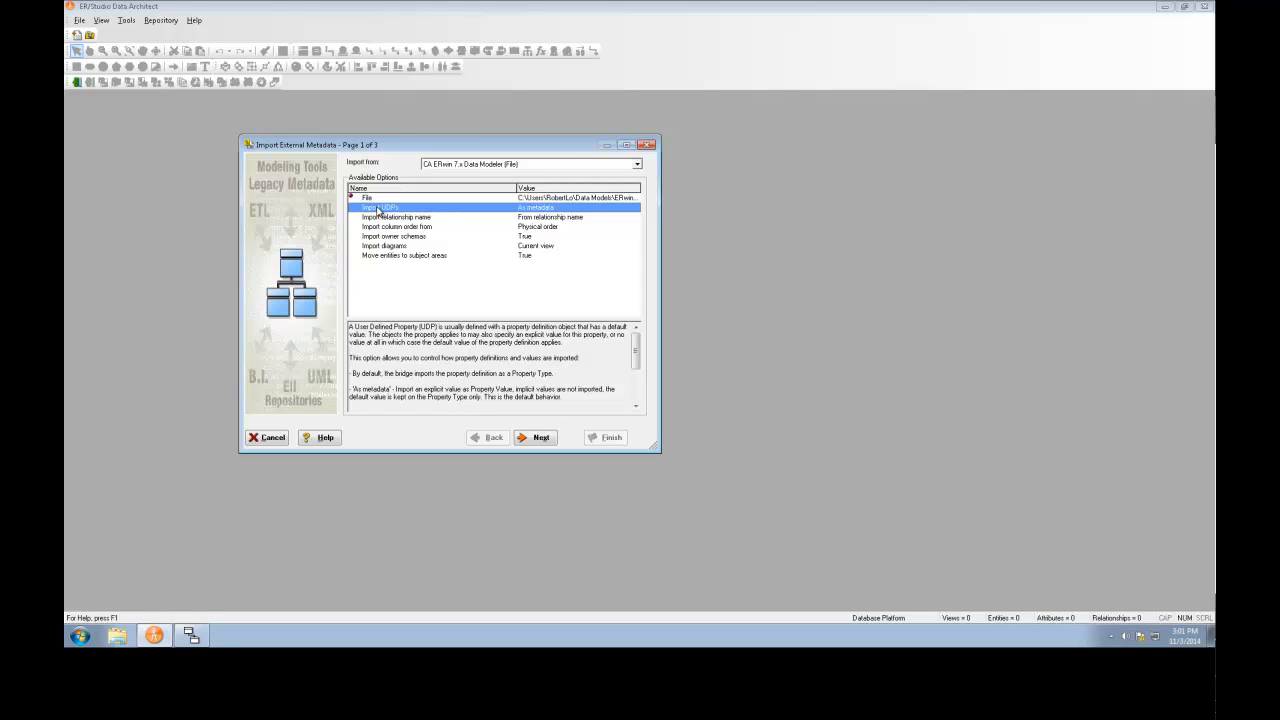
mouse_move(383, 308)
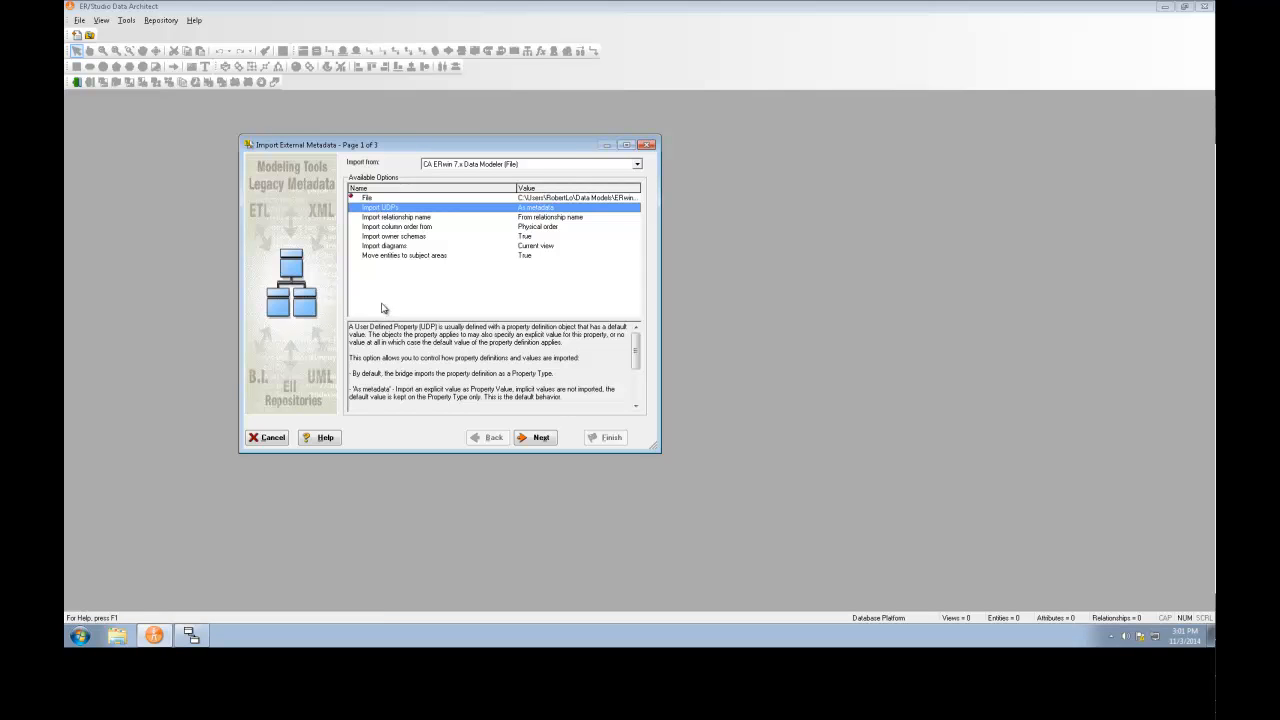
mouse_move(355, 397)
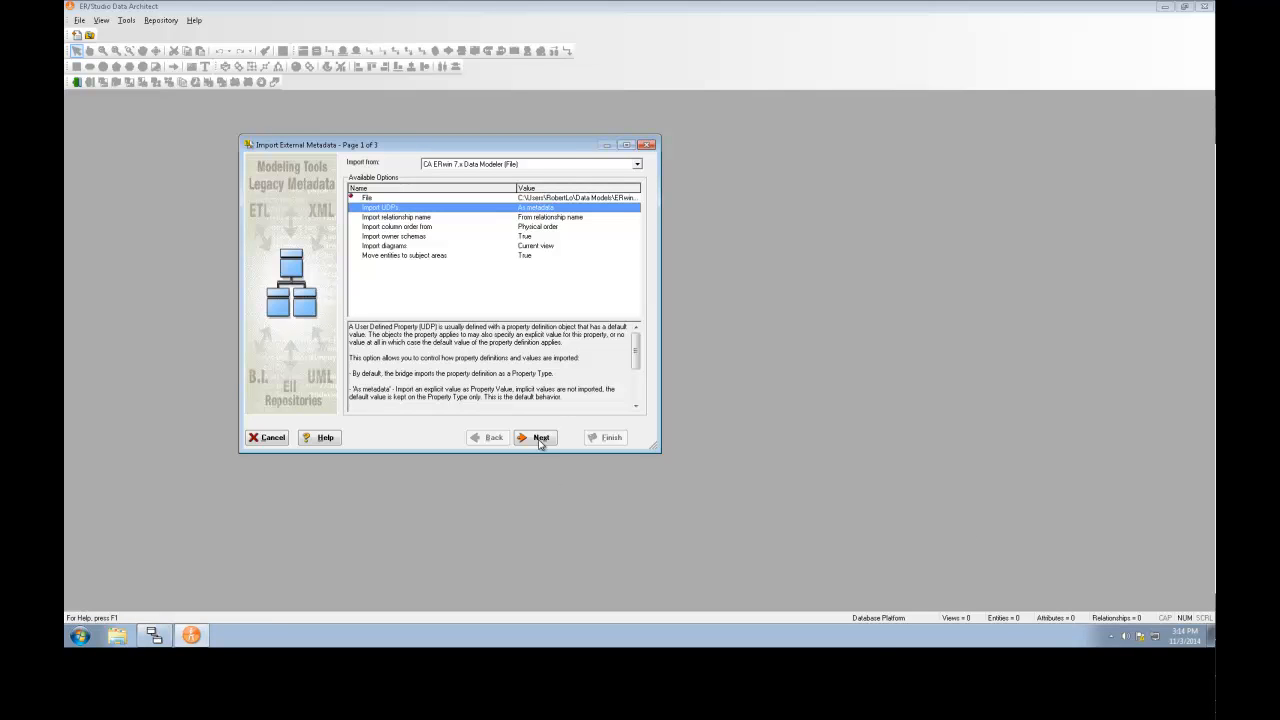
- Choose Basic Consistency Check as source validation and start the import
left_click(536, 437)
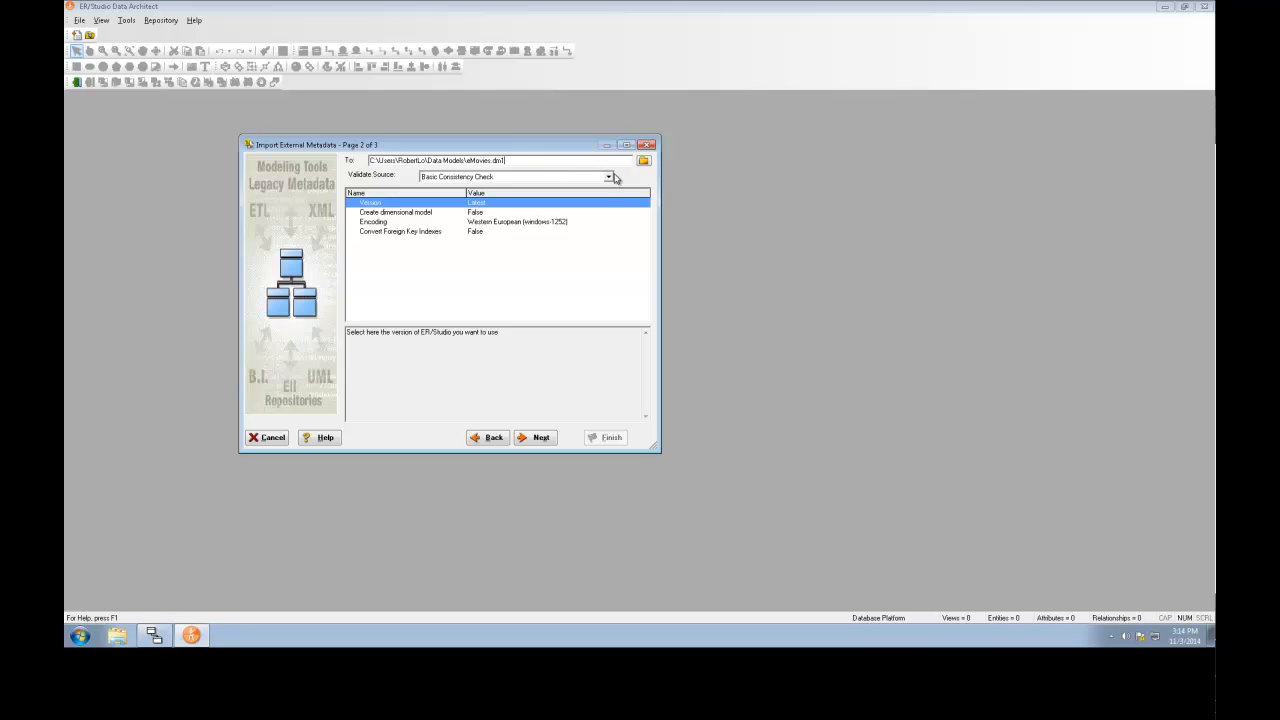
left_click(608, 176)
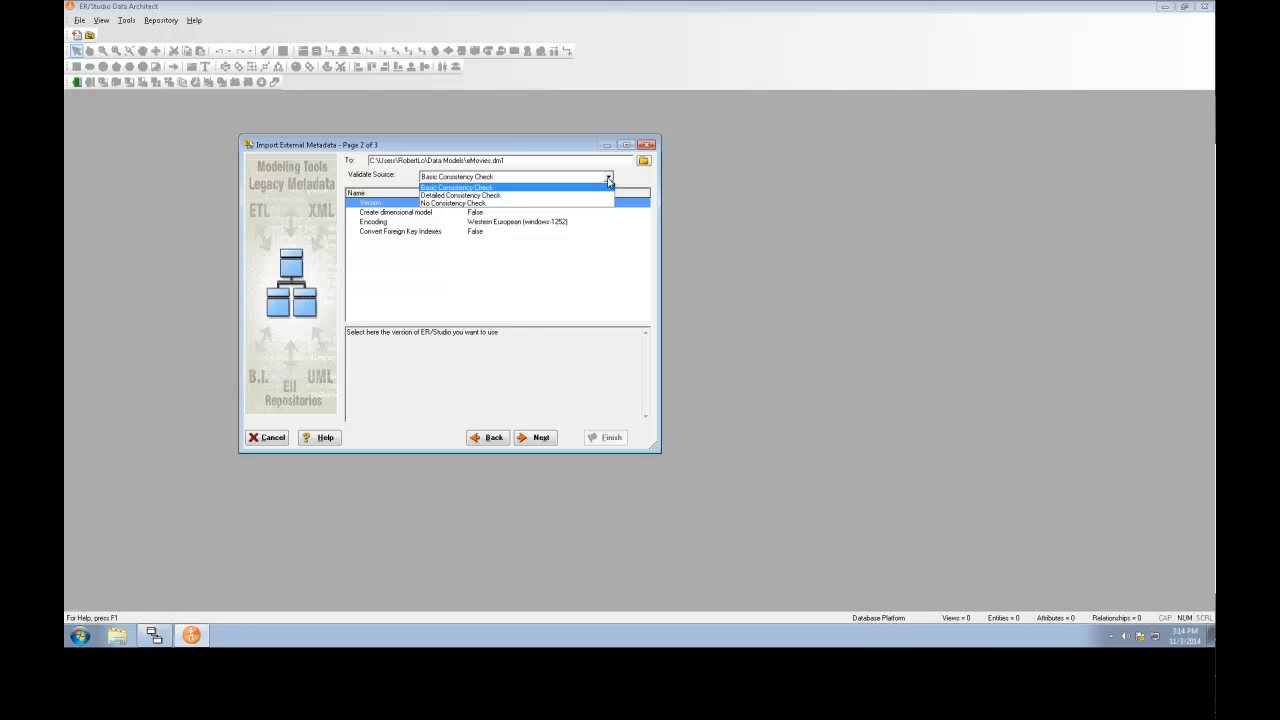
mouse_move(453, 203)
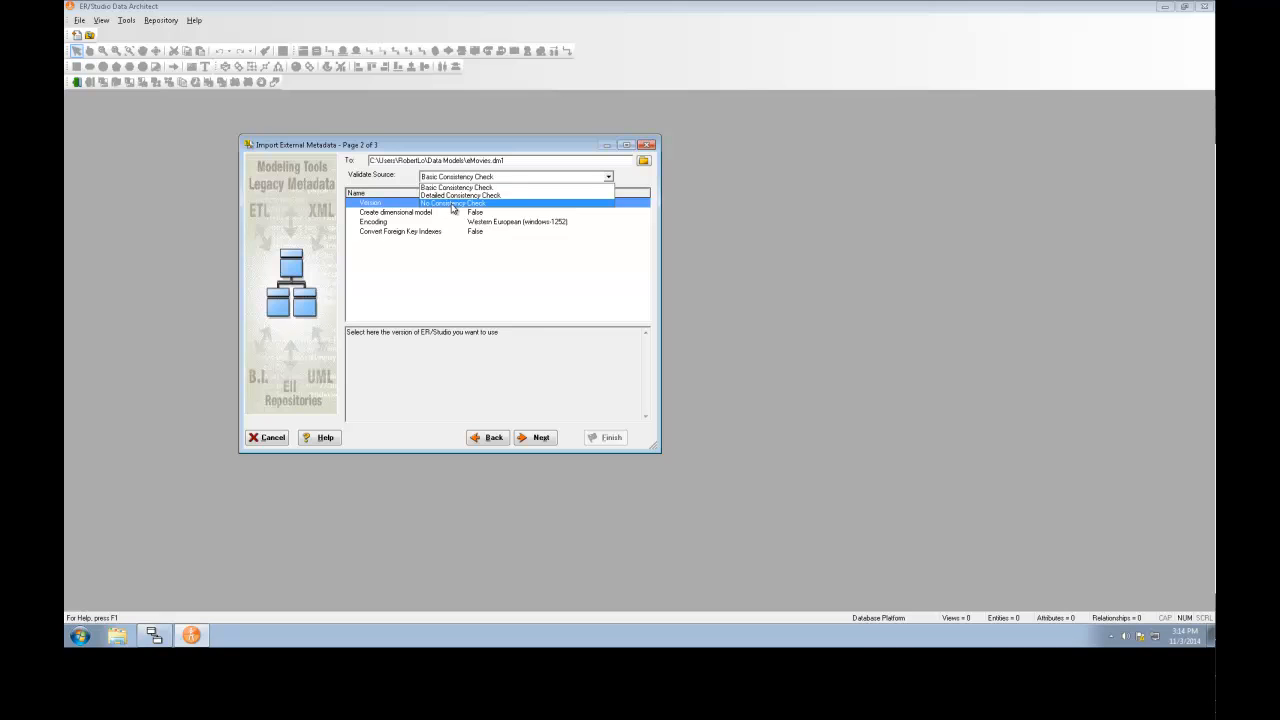
mouse_move(455, 188)
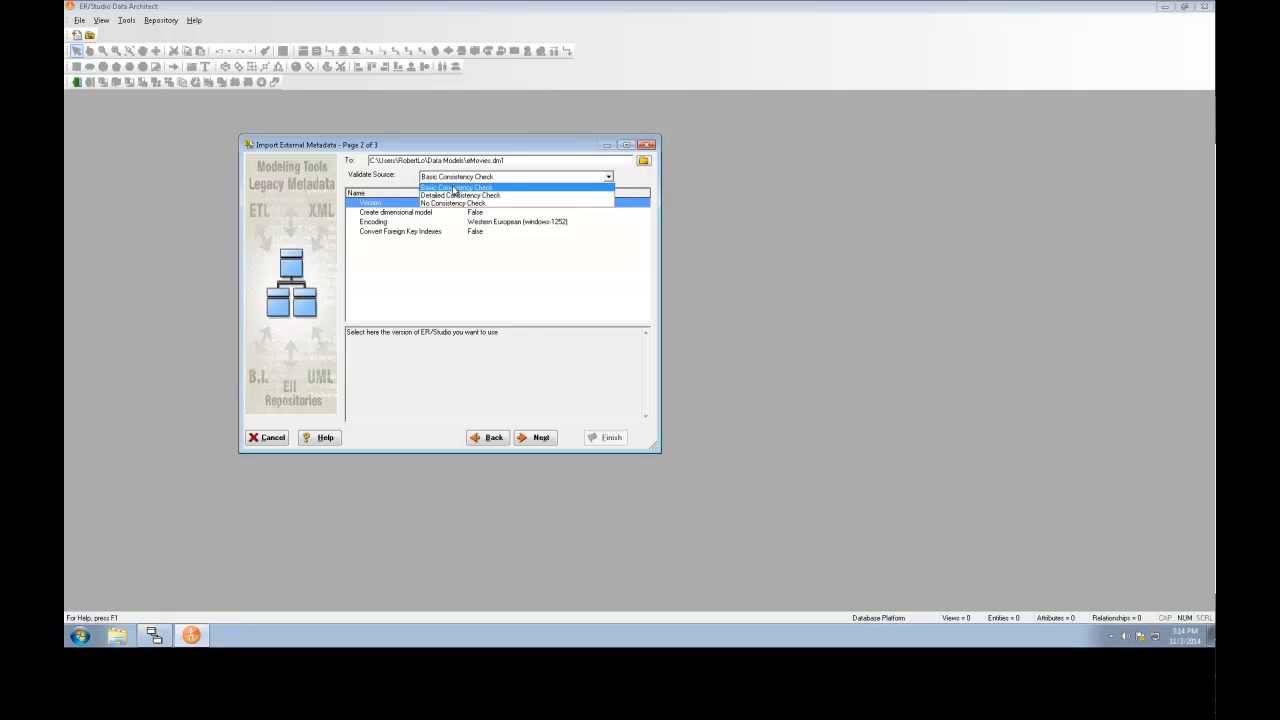
left_click(456, 187)
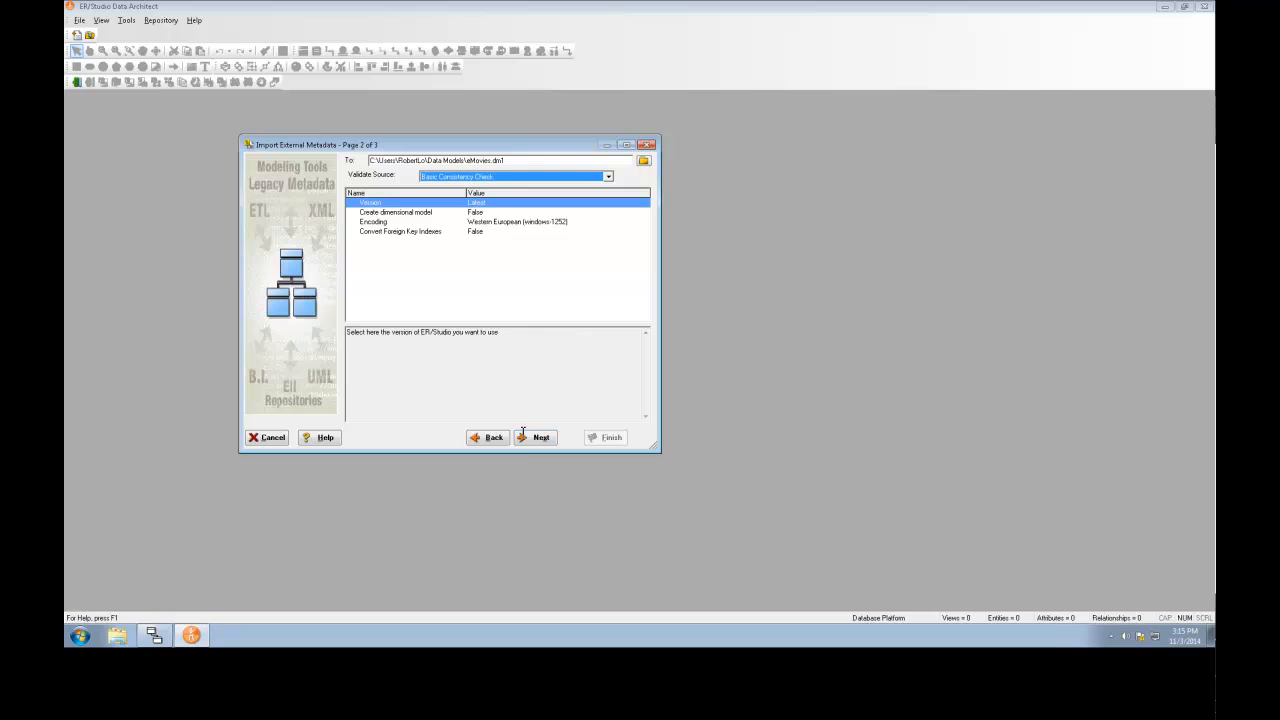
left_click(535, 437)
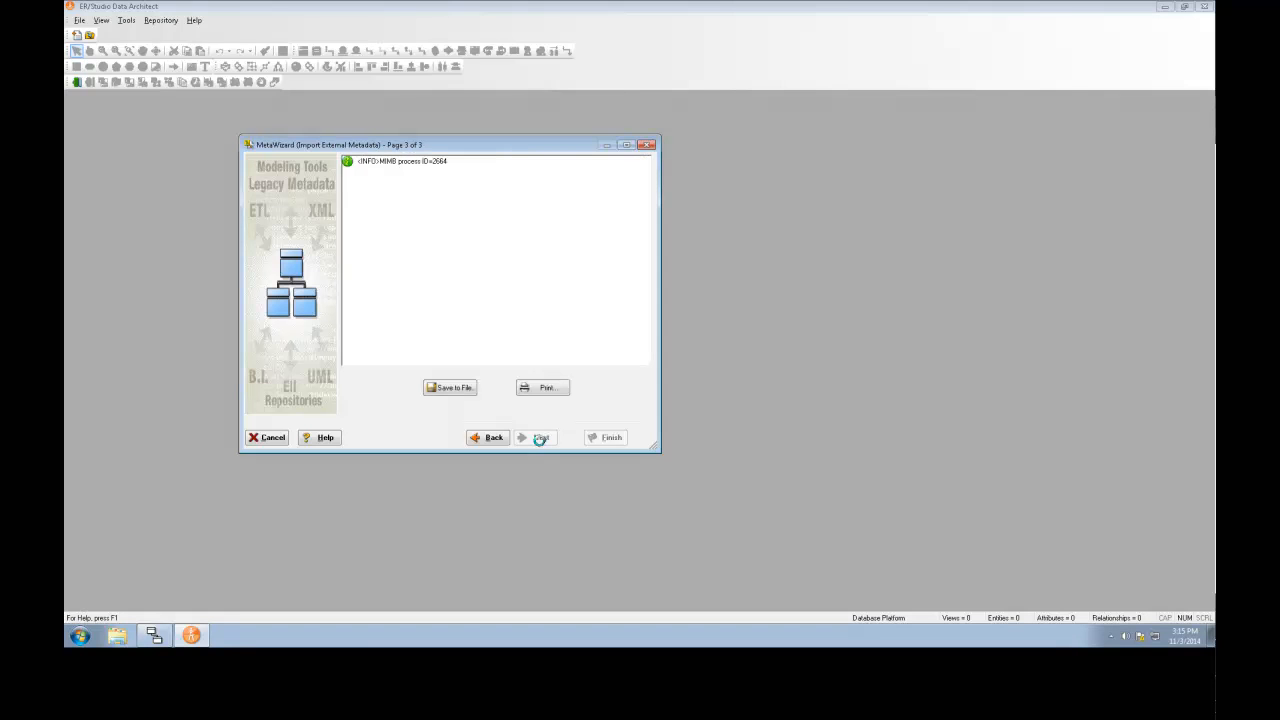
- Confirm the MetaWizard log shows success and finish, opening the eMovies logical diagram
left_click(536, 438)
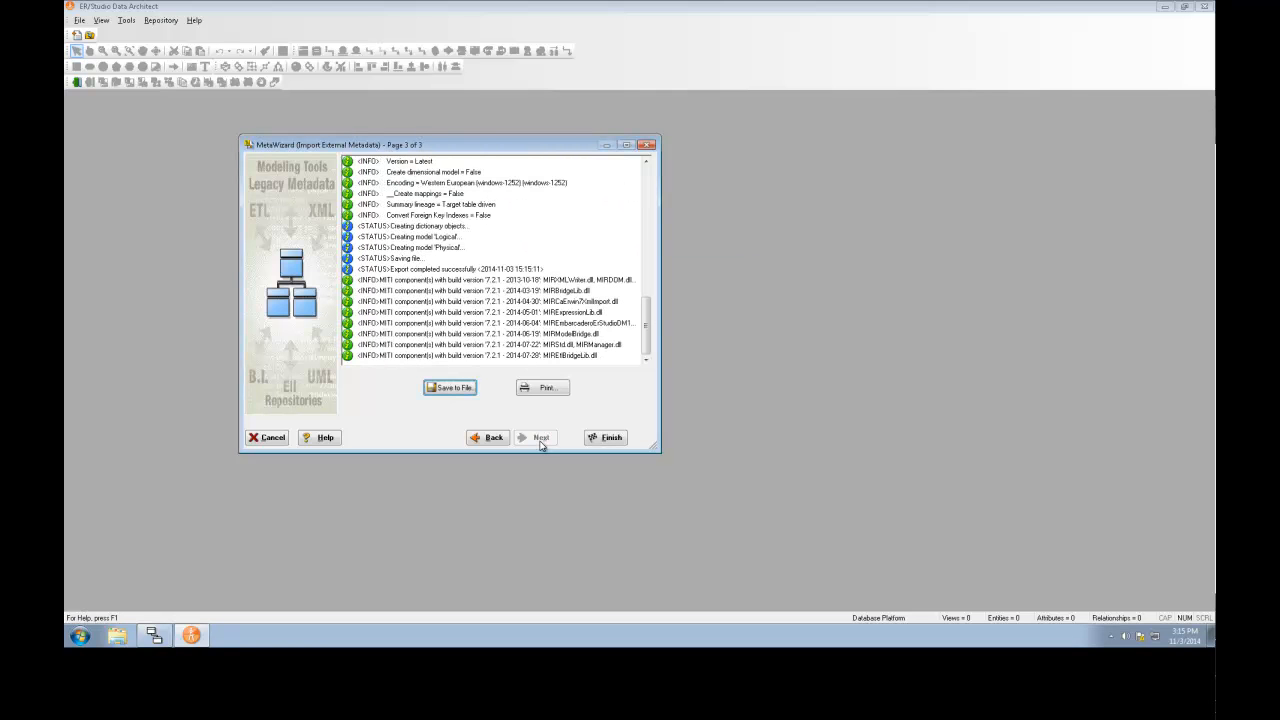
mouse_move(571, 371)
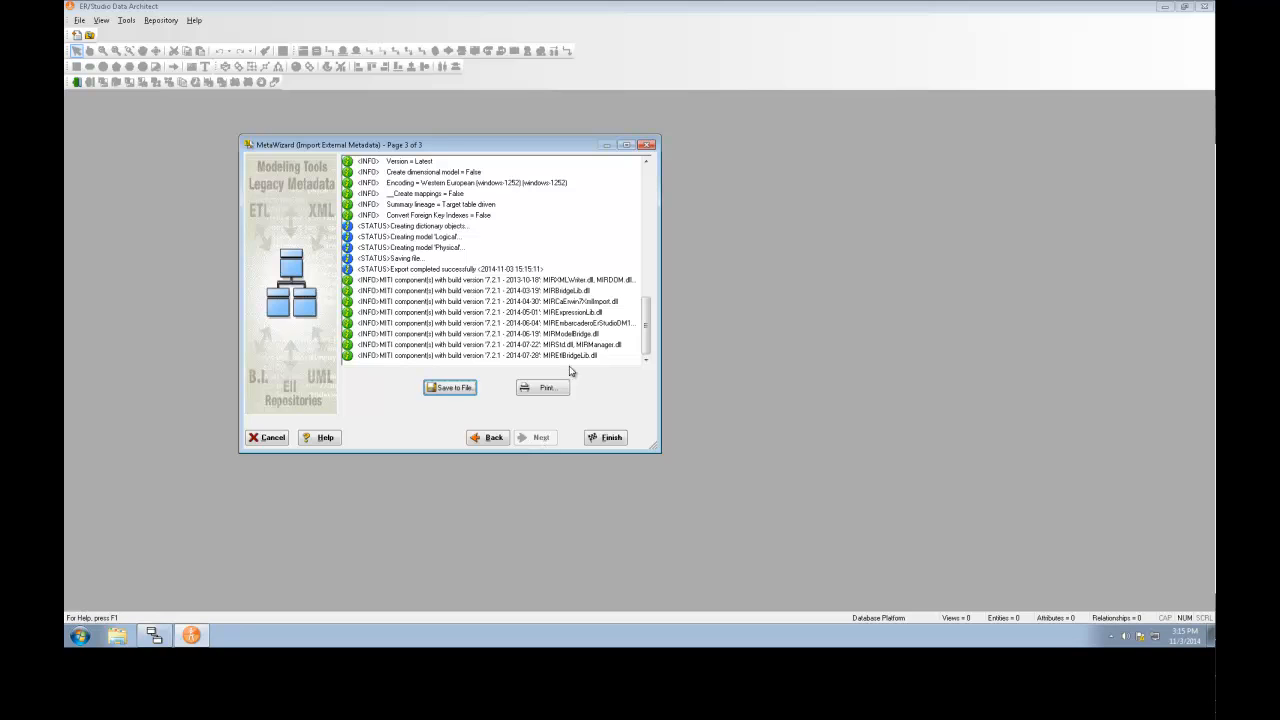
scroll("up", 3)
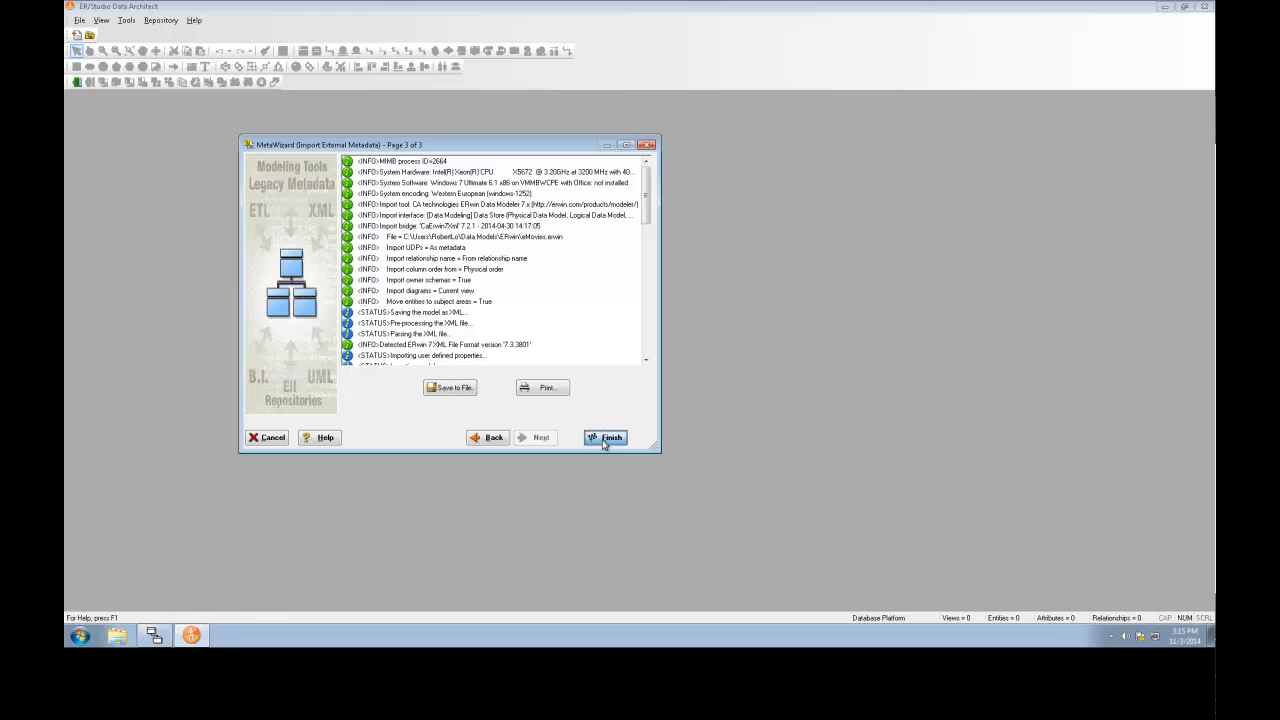
left_click(605, 438)
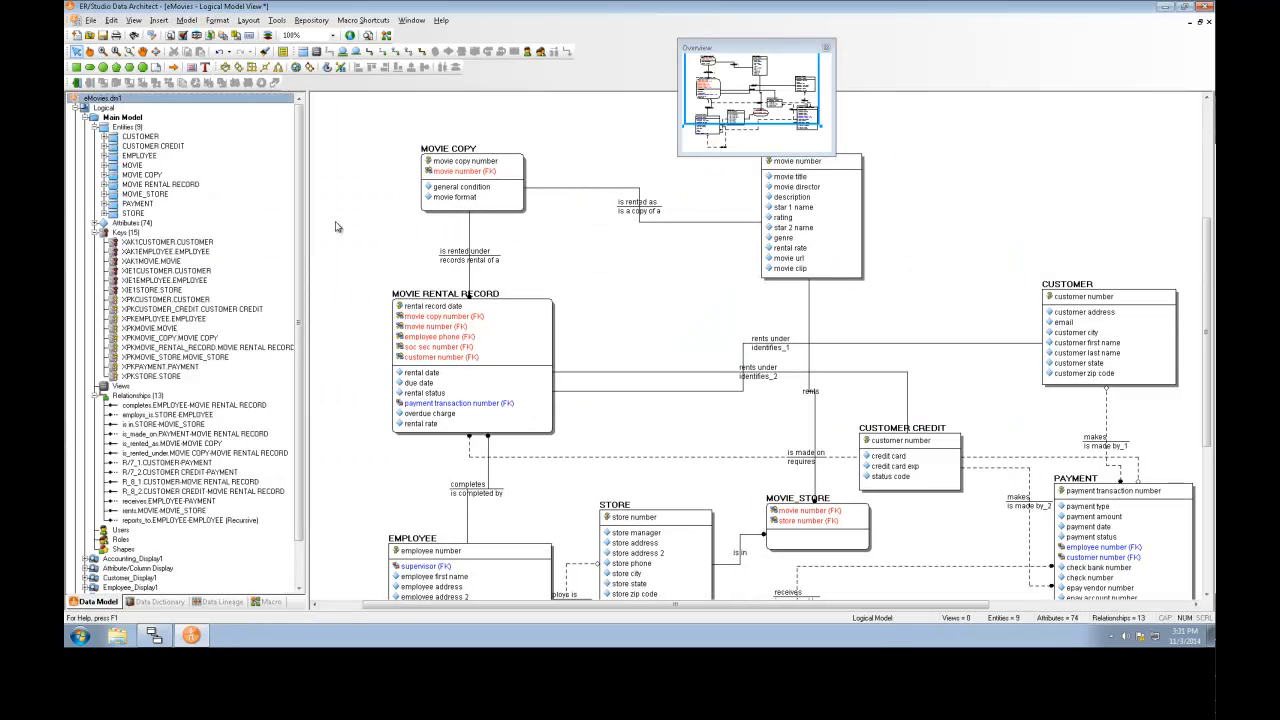
- Collapse the Logical node and open the eMovies Physical model diagram
left_click(78, 97)
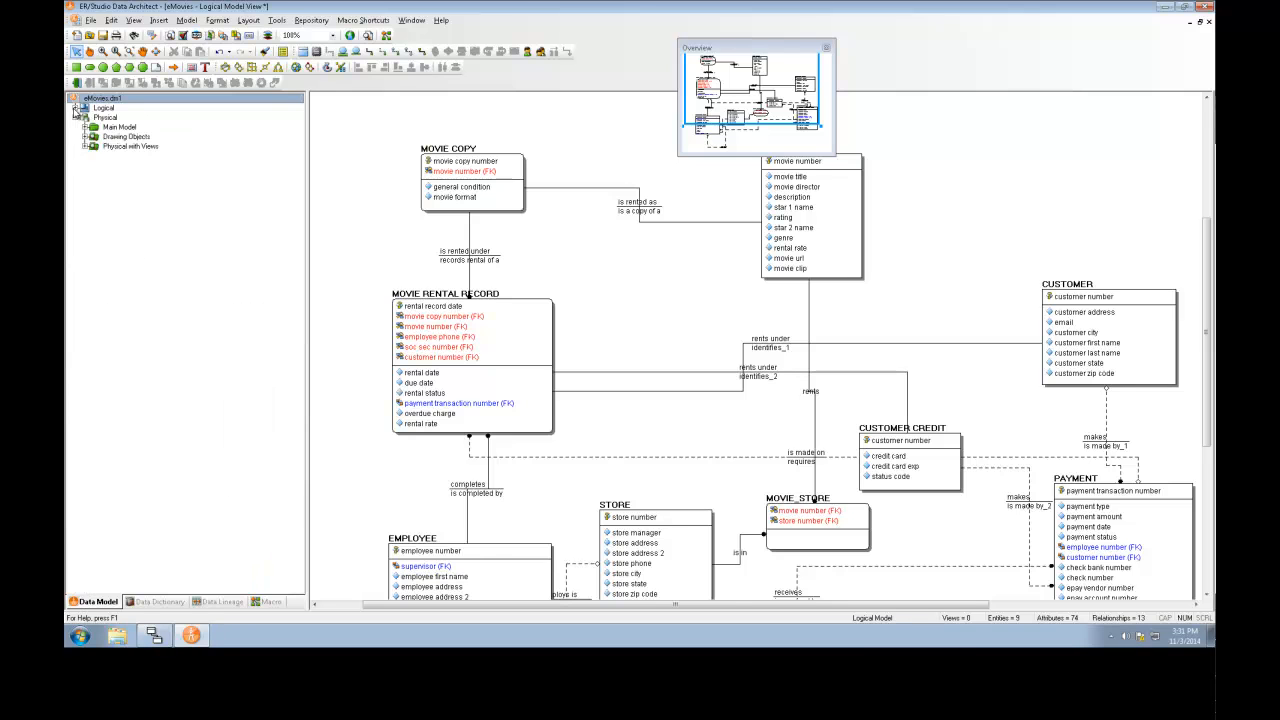
left_click(105, 117)
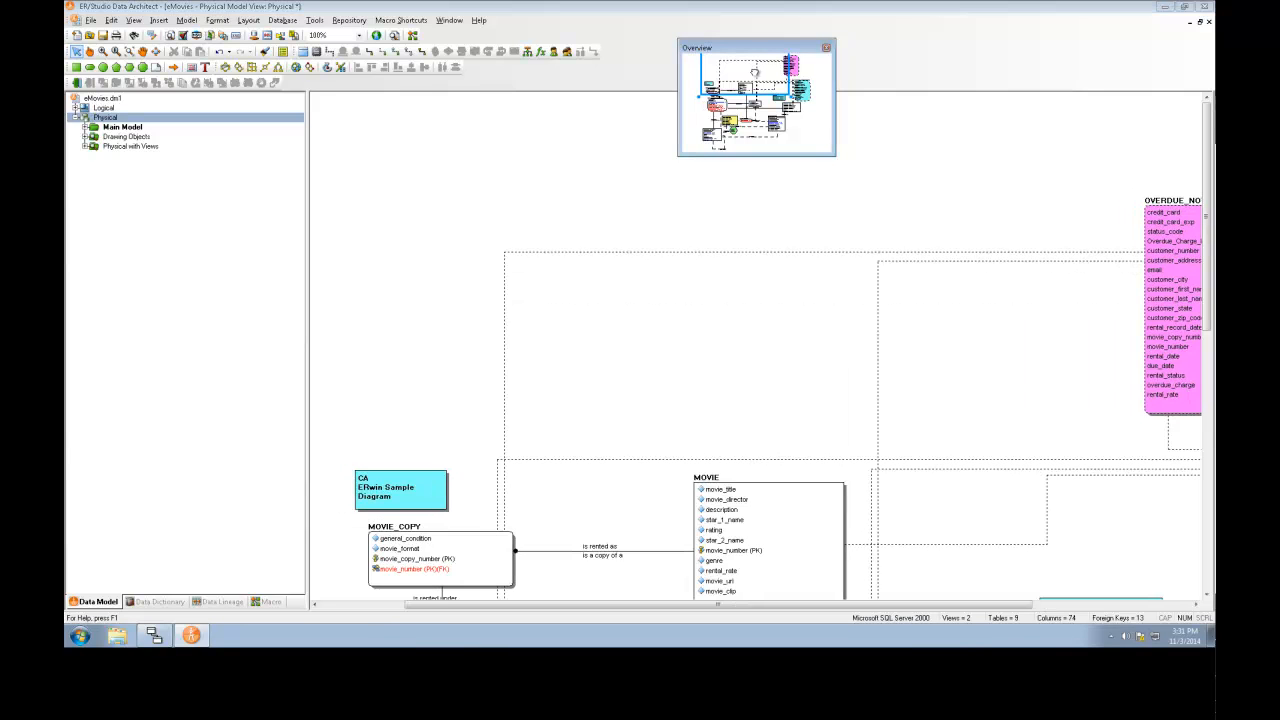
scroll("down", 3)
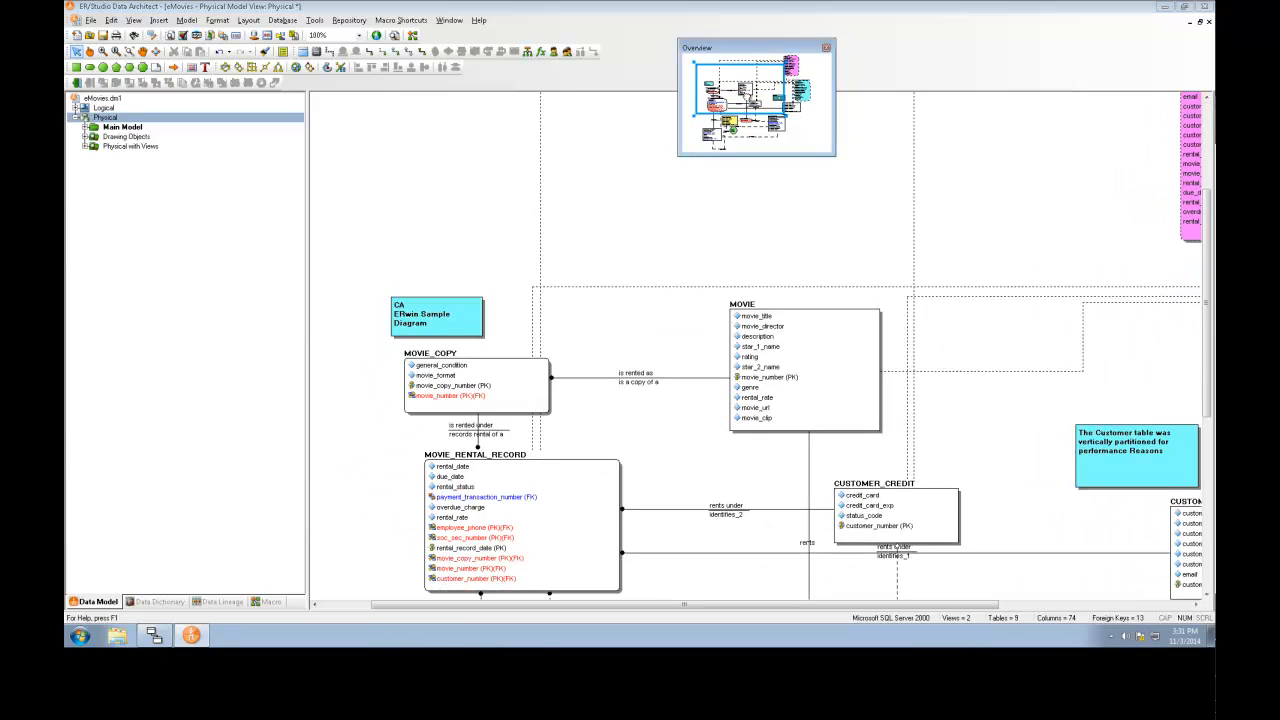
scroll("down", 3)
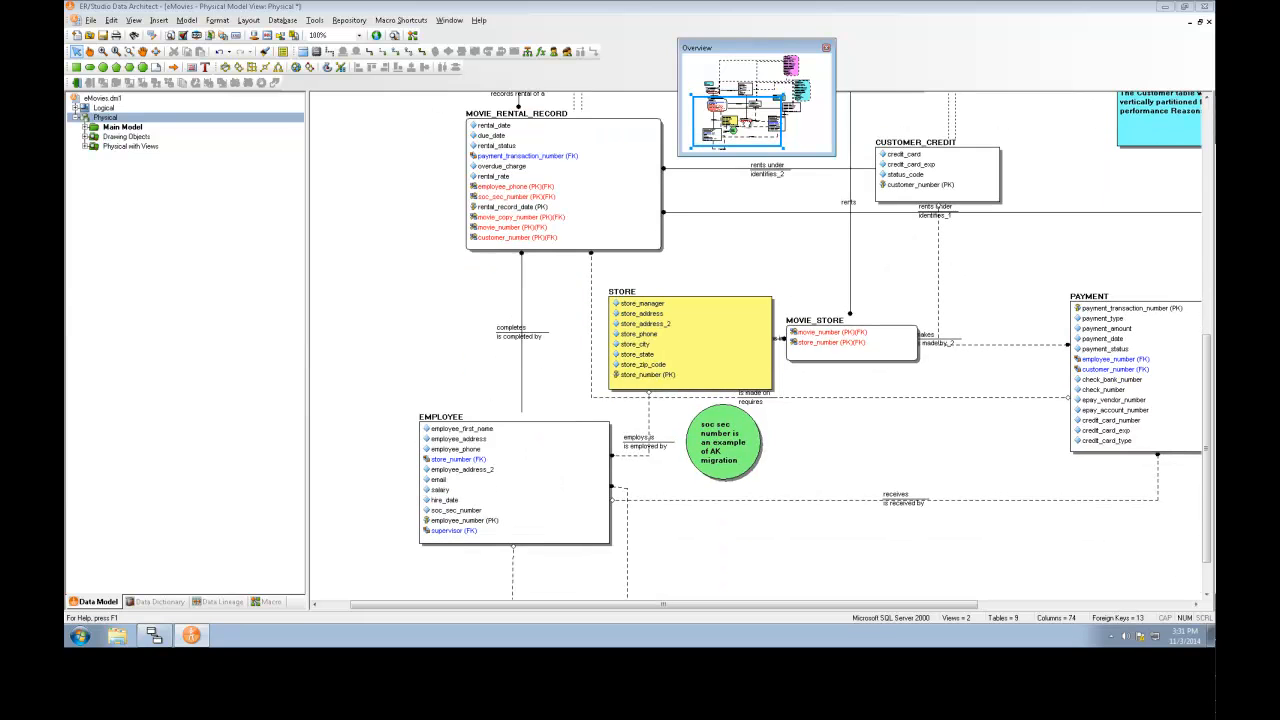
mouse_move(731, 320)
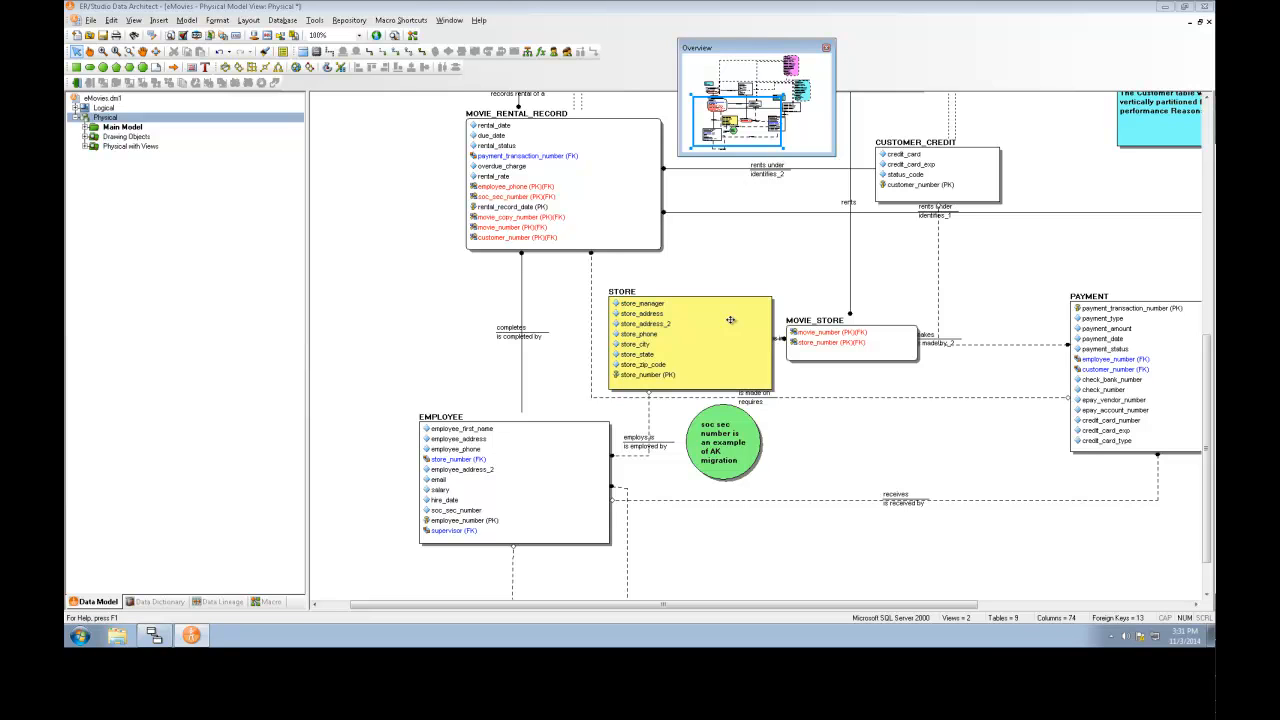
mouse_move(745, 428)
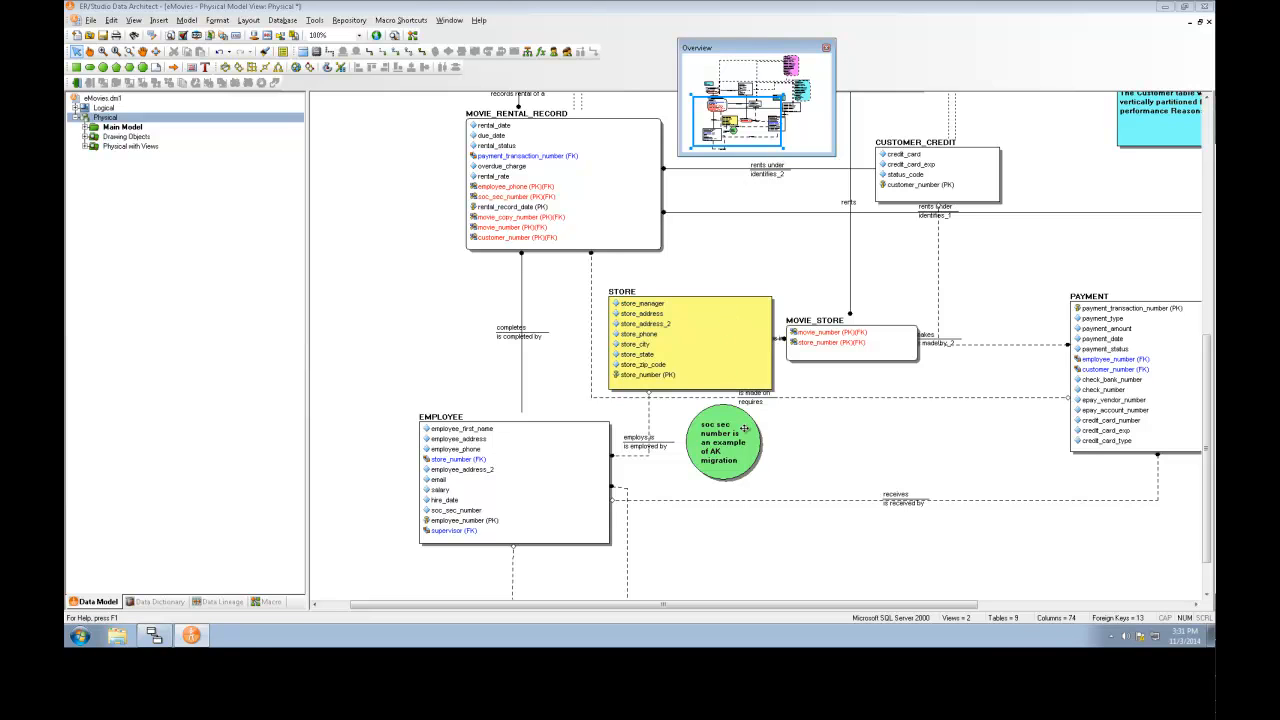
mouse_move(508, 340)
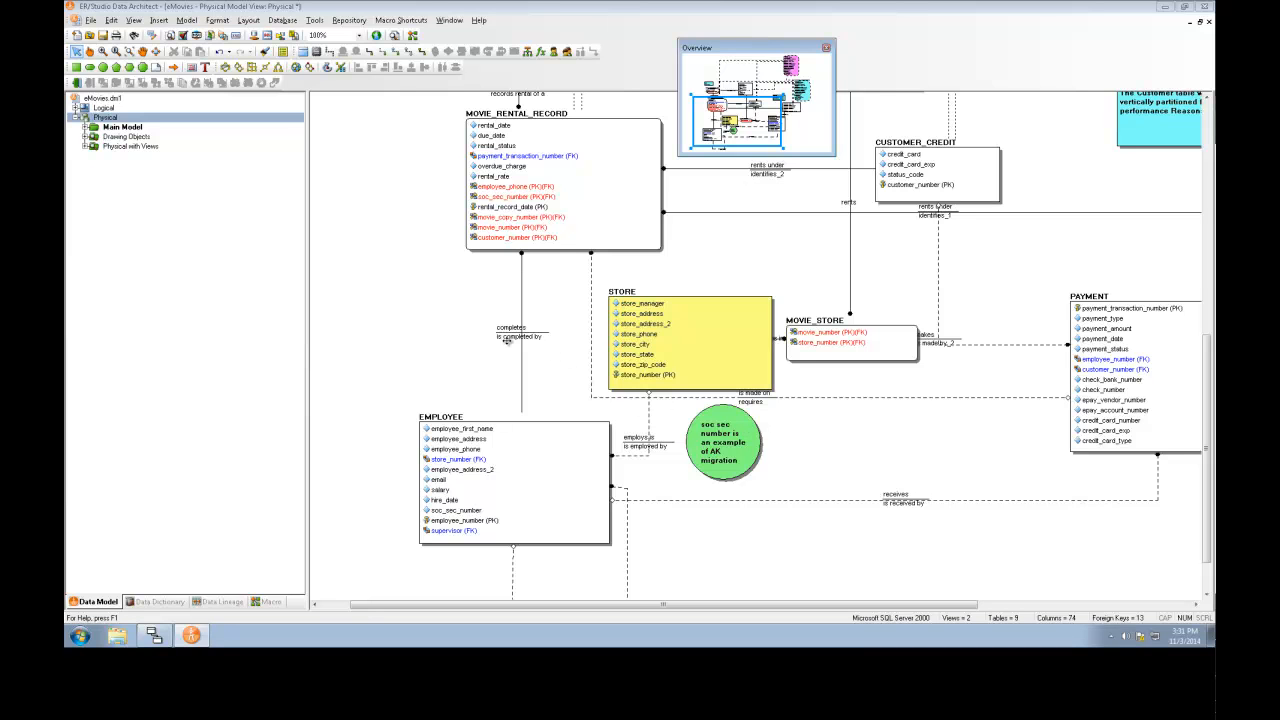
mouse_move(365, 408)
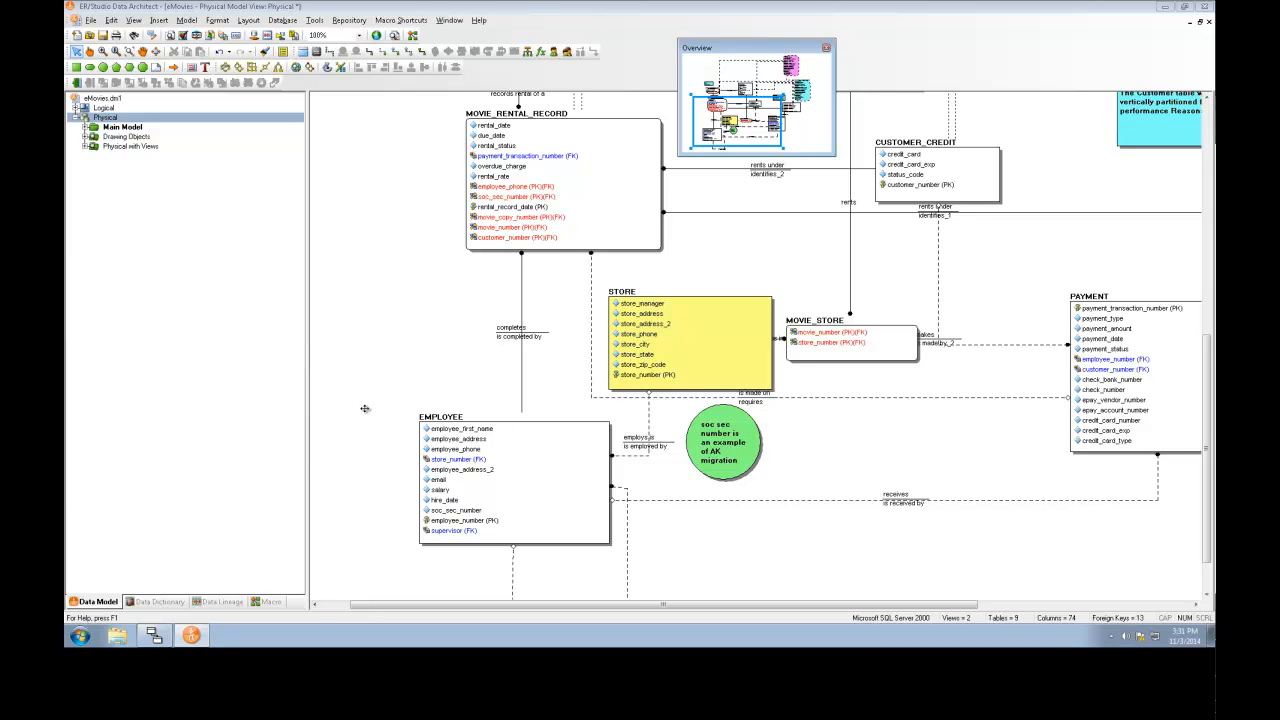
left_click(160, 601)
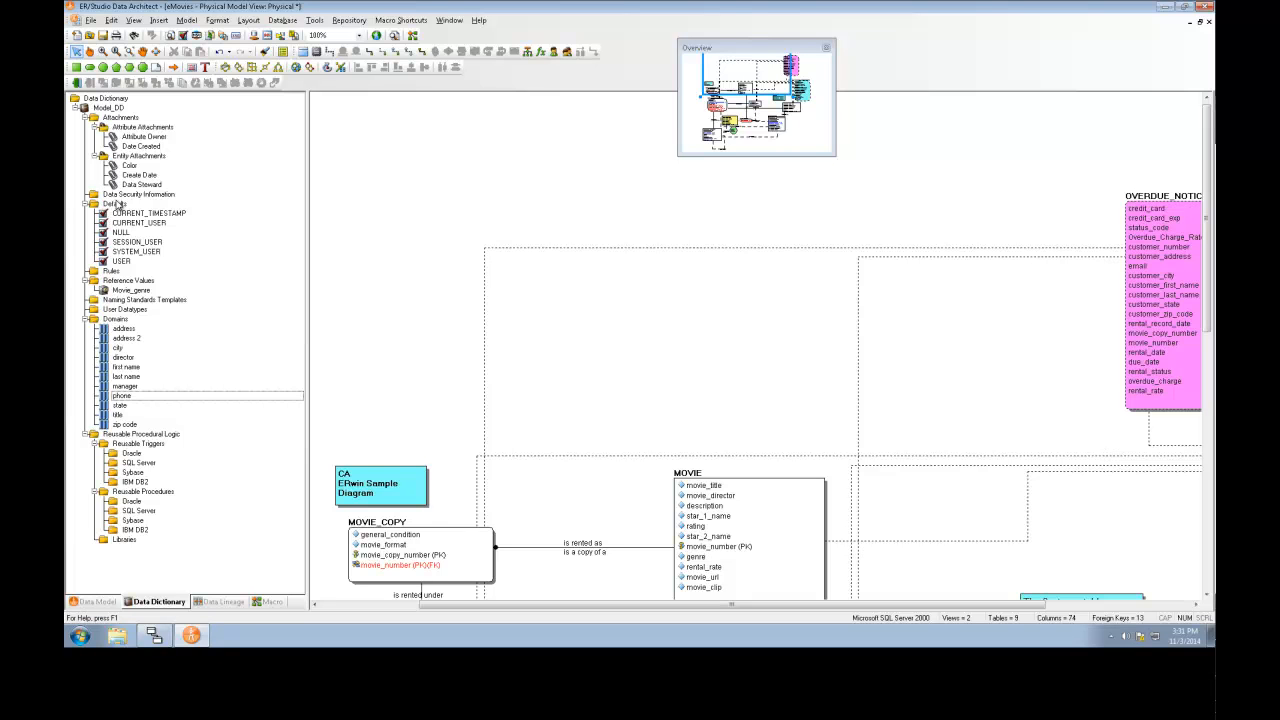
mouse_move(130, 145)
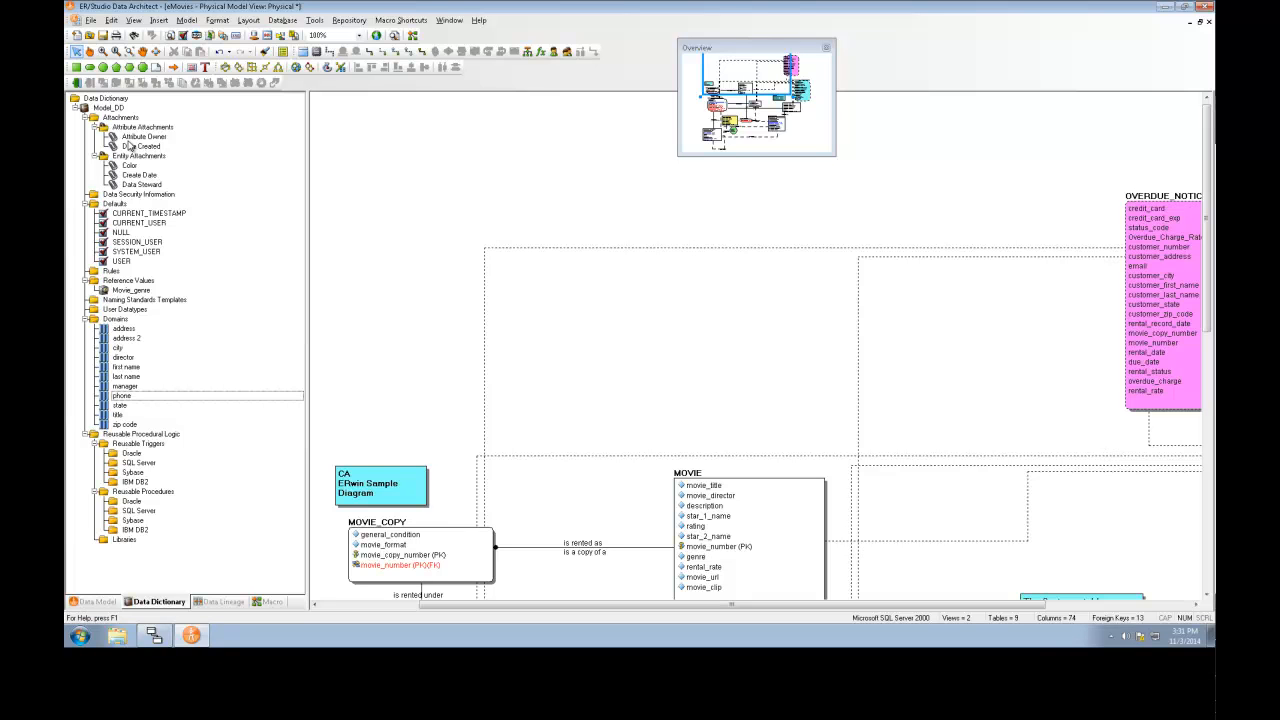
mouse_move(339, 341)
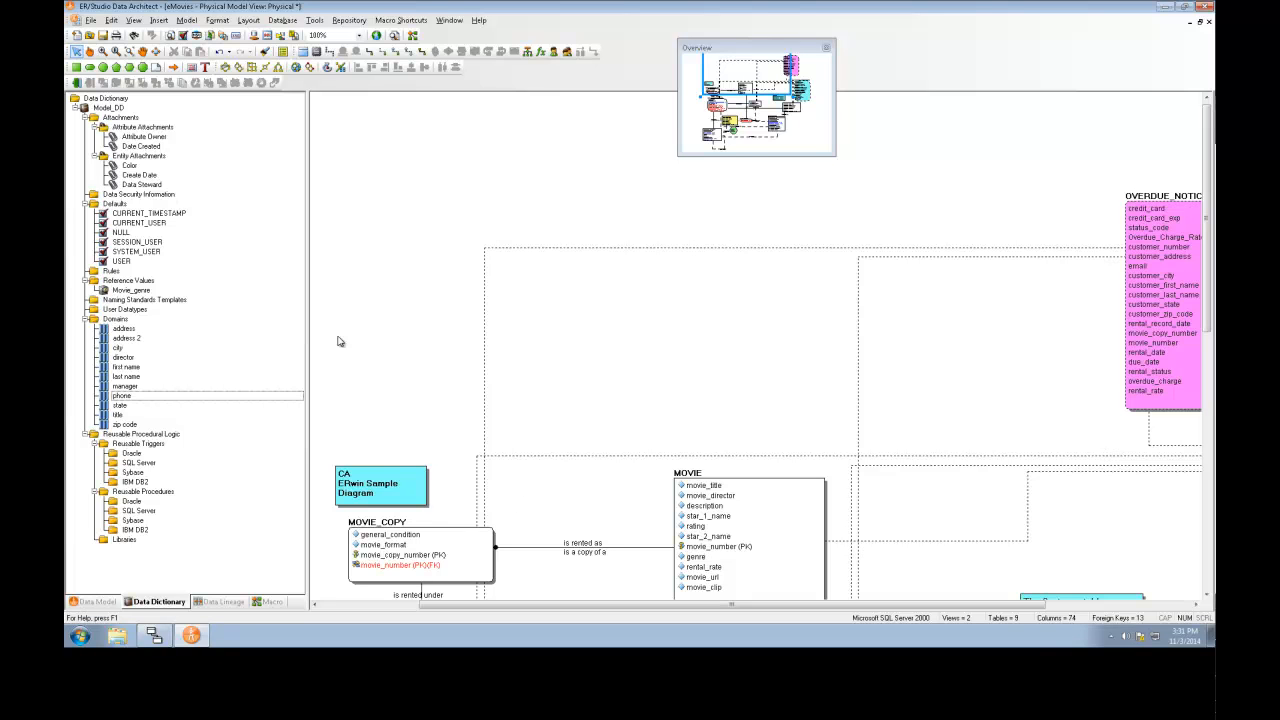